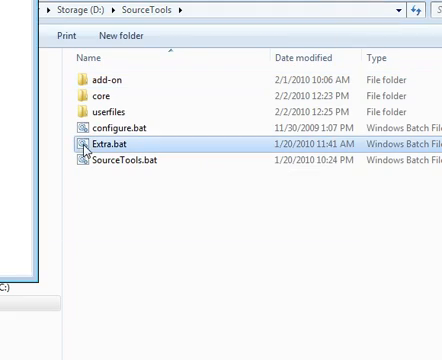
Step: Run Extra.bat and select option 1, Team Fortress 2, reaching the Dual Mode Reset screen
{"action": "double_click", "coordinate": [108, 148]}
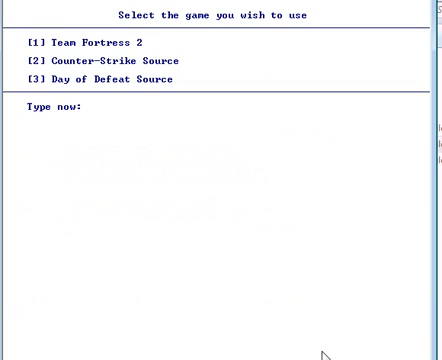
{"action": "type", "text": "1"}
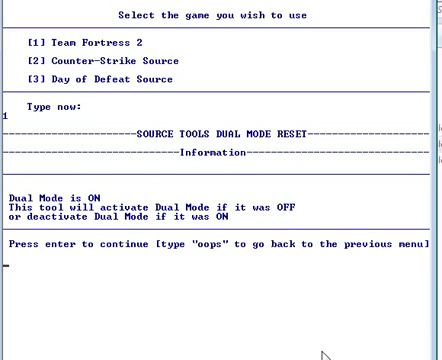
{"action": "key", "text": "enter"}
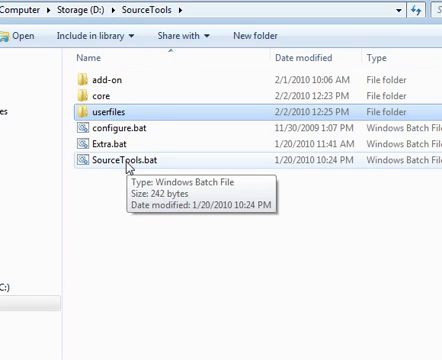
{"action": "mouse_move", "coordinate": [96, 180]}
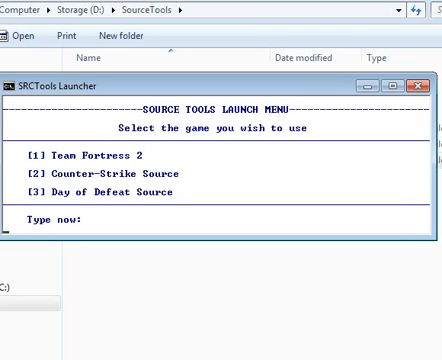
Step: Select Team Fortress 2 (1) and Mode 2 (2) to launch the game from SourceTools.bat
{"action": "type", "text": "1"}
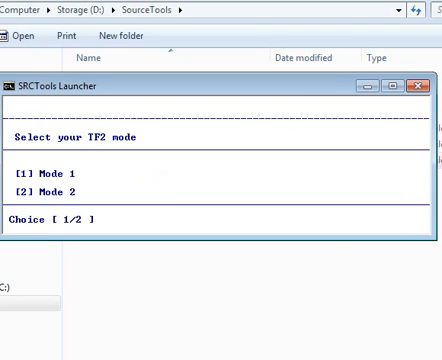
{"action": "type", "text": "2"}
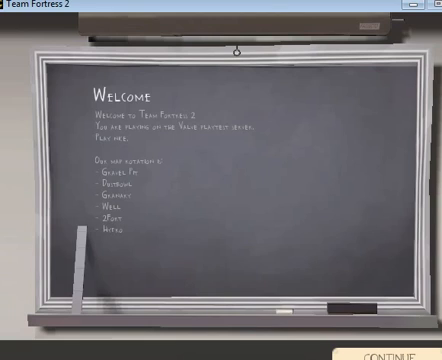
{"action": "mouse_move", "coordinate": [278, 248]}
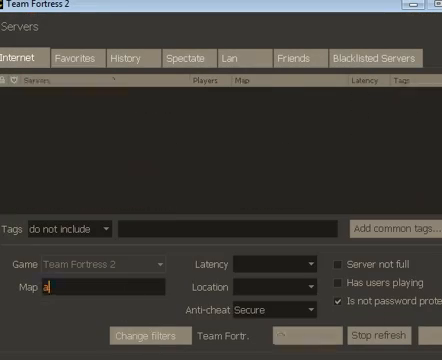
Step: Filter the Internet server list's Map field to 'achievement_id'
{"action": "type", "text": "achievement_id"}
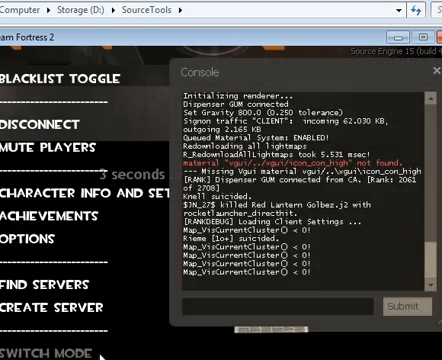
Step: Scroll through the developer console's connection output before quitting the game
{"action": "scroll", "scroll_direction": "down", "scroll_amount": 3}
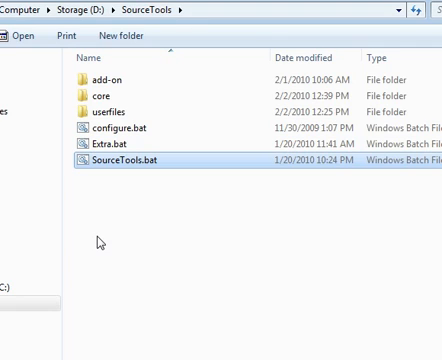
{"action": "mouse_move", "coordinate": [164, 196]}
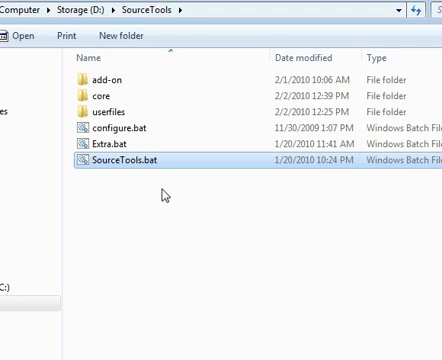